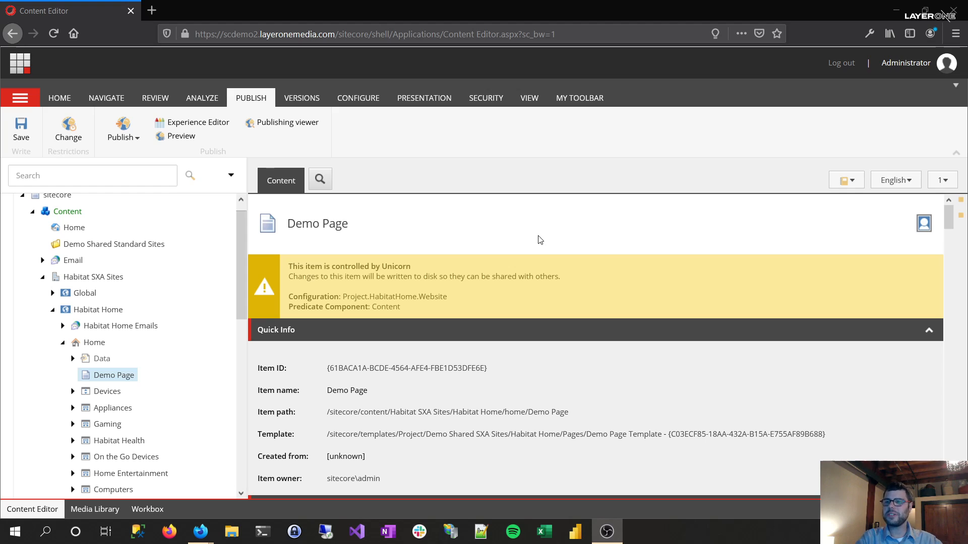
{"action": "mouse_move", "coordinate": [608, 223]}
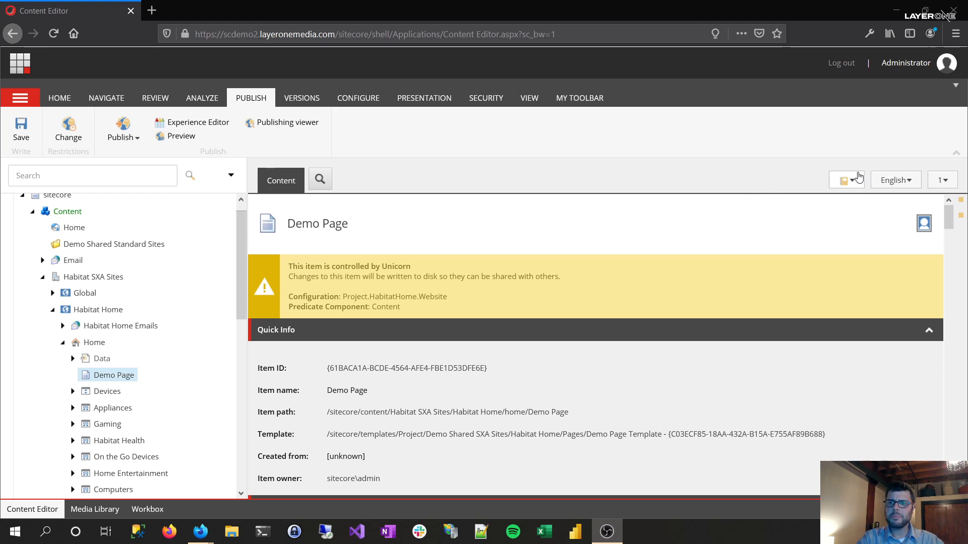
Step: Expand Habitat Home's Presentation section and its Rendering Variants folder in the content tree
{"action": "scroll", "scroll_direction": "down", "scroll_amount": 3}
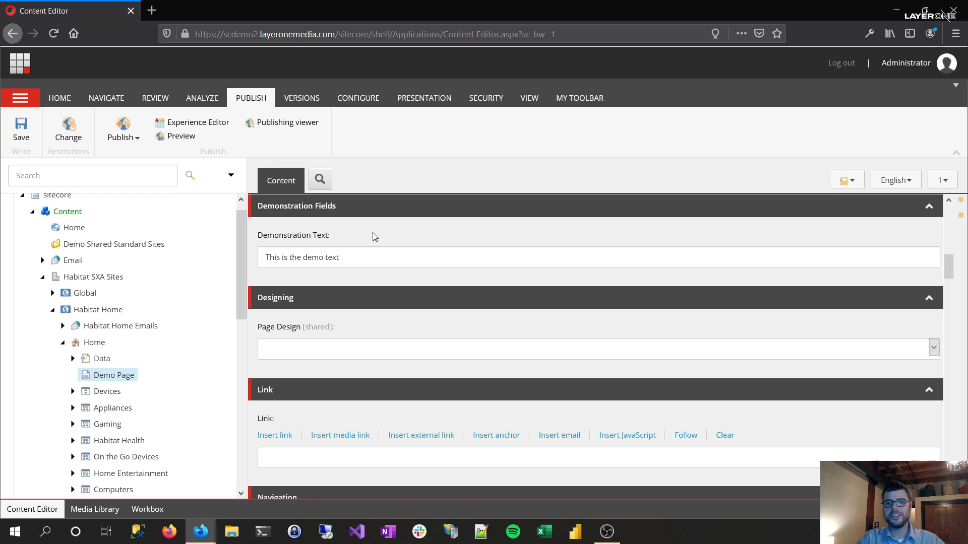
{"action": "mouse_move", "coordinate": [288, 244]}
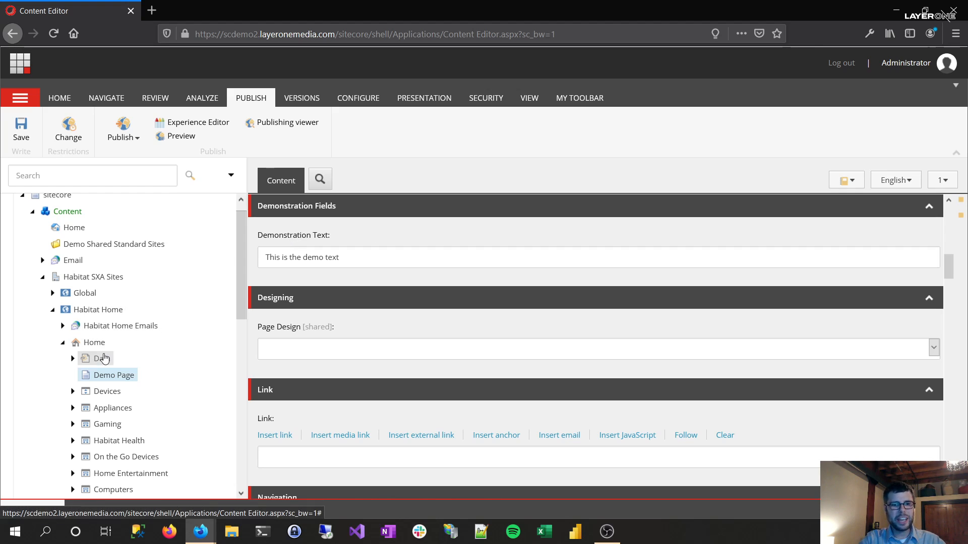
{"action": "scroll", "scroll_direction": "down", "scroll_amount": 3}
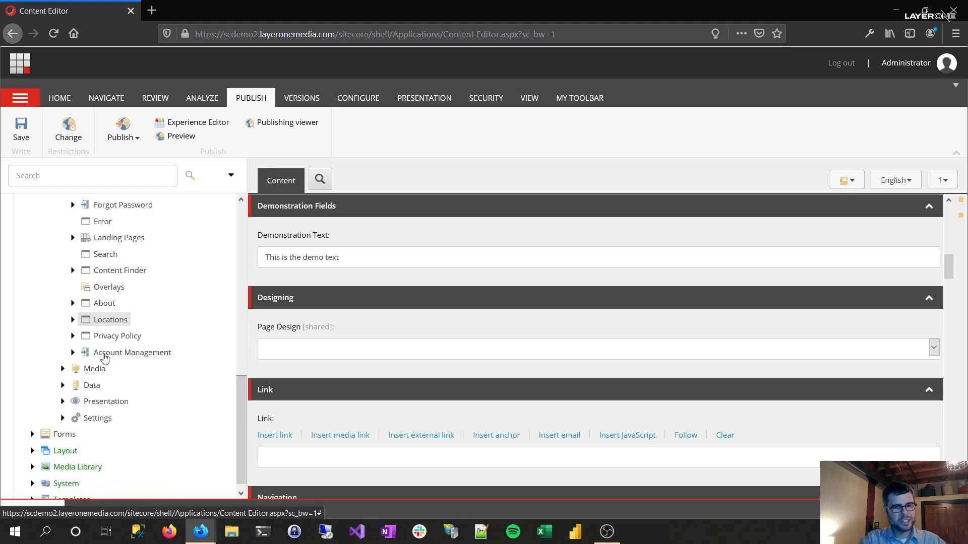
{"action": "left_click", "coordinate": [62, 404]}
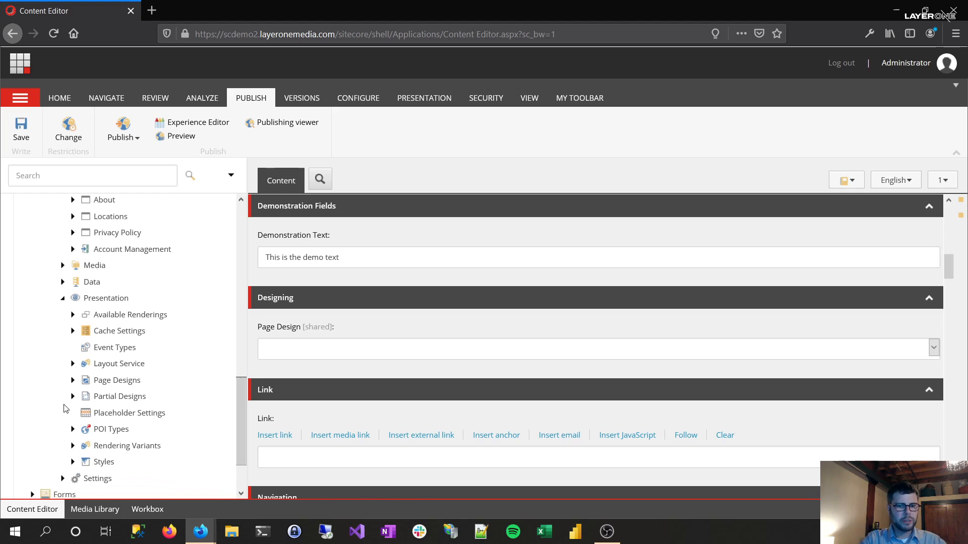
{"action": "left_click", "coordinate": [73, 446]}
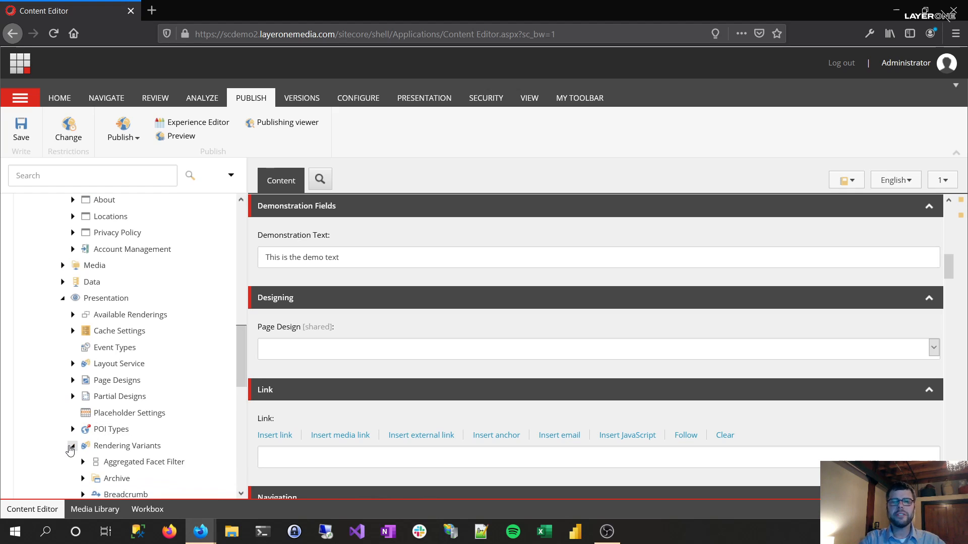
{"action": "scroll", "scroll_direction": "down", "scroll_amount": 3}
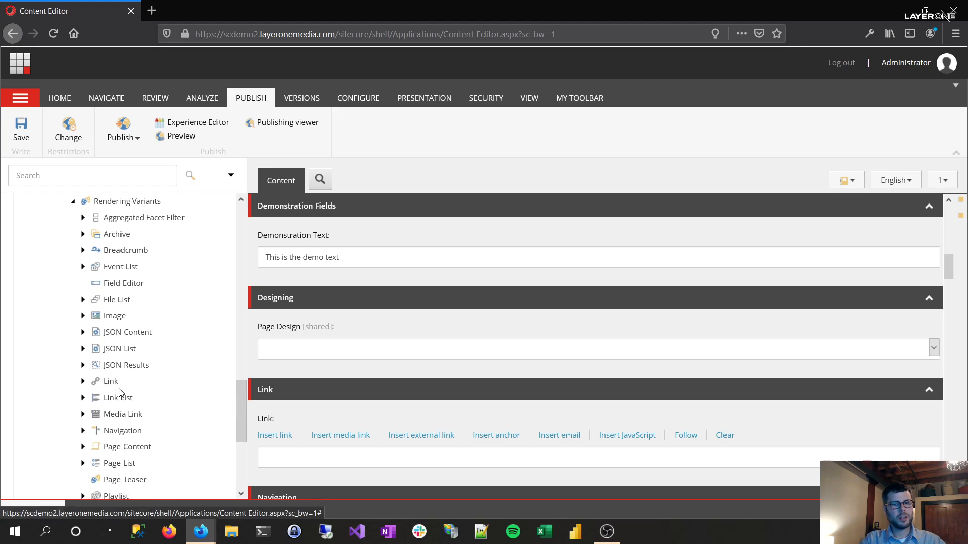
Step: Expand and select the Page Content rendering variants item to show its Variant Details
{"action": "left_click", "coordinate": [83, 439]}
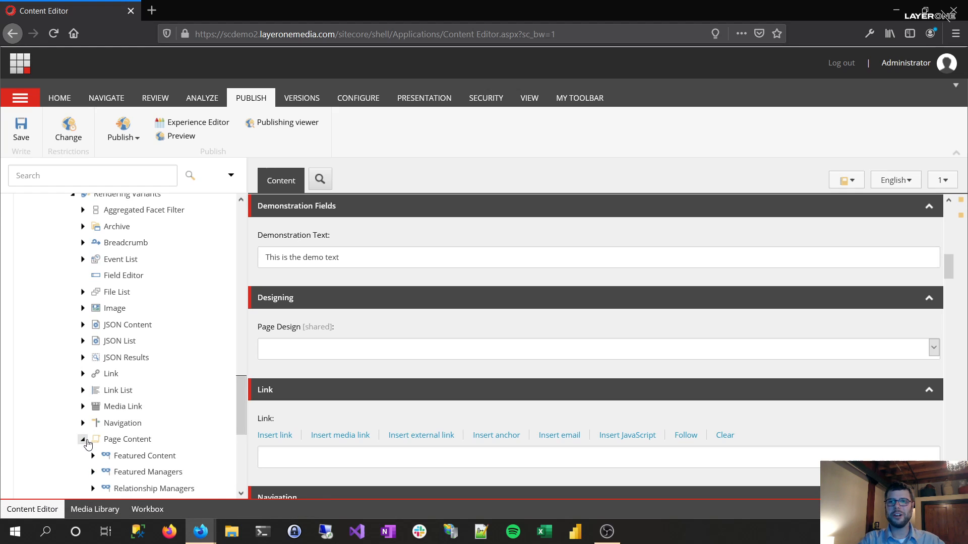
{"action": "left_click", "coordinate": [127, 439]}
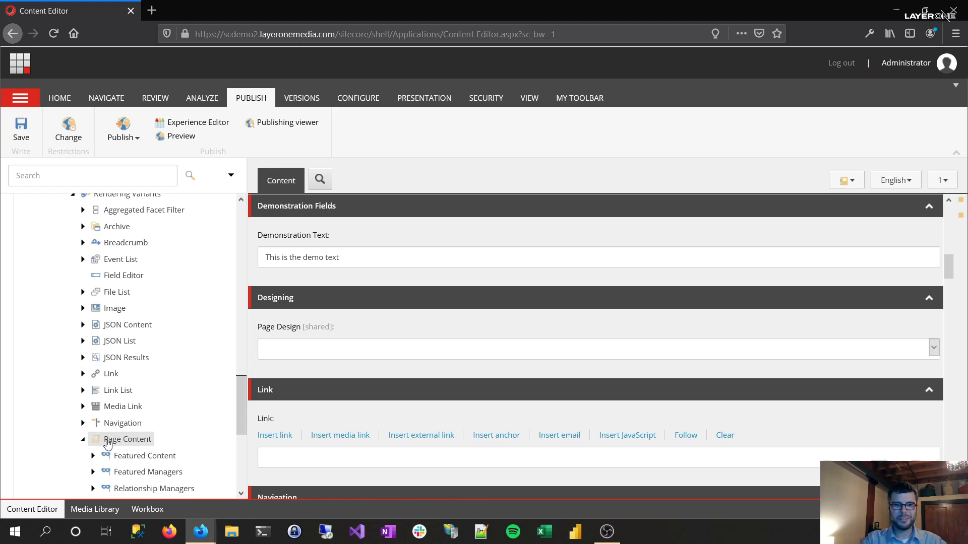
{"action": "left_click", "coordinate": [127, 439]}
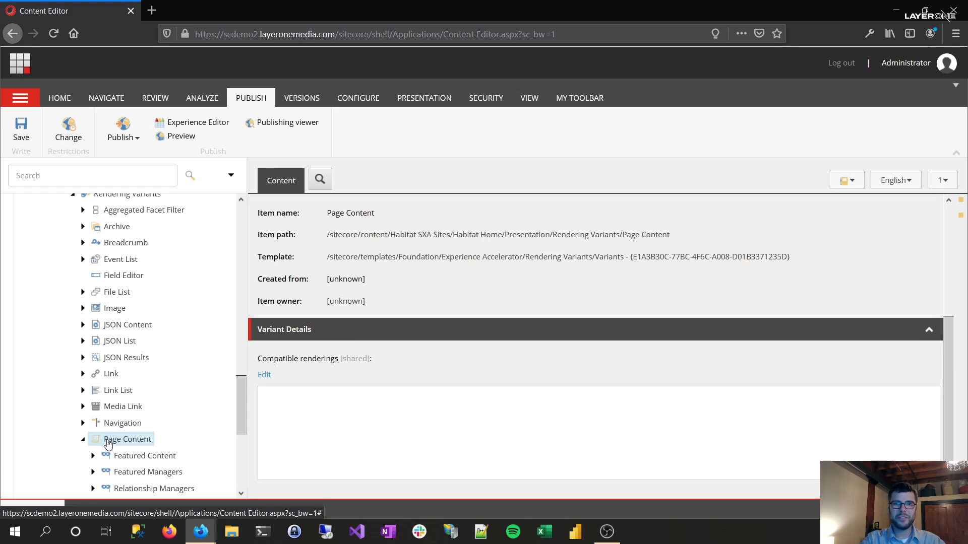
Step: Insert a Variant Definition under Page Content named 'Demo Variant'
{"action": "right_click", "coordinate": [127, 438]}
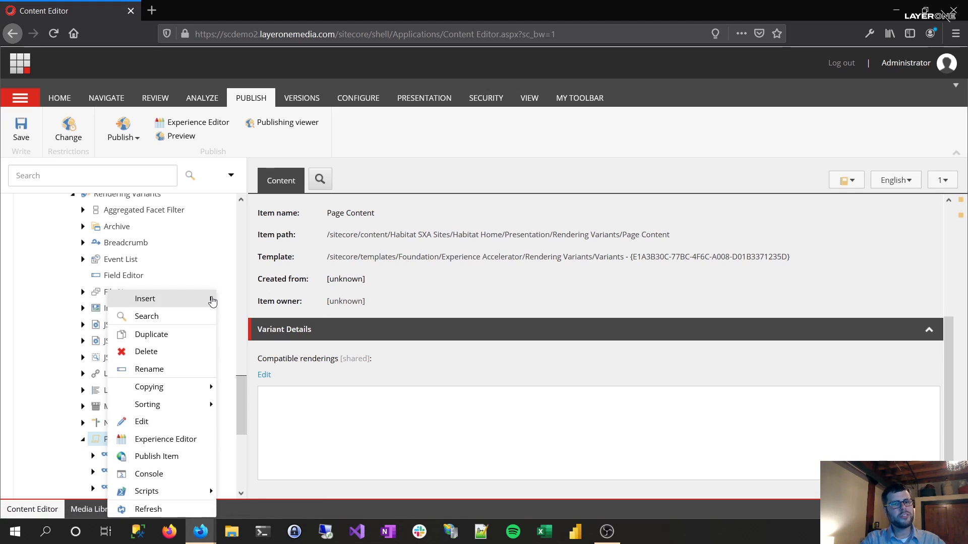
{"action": "left_click", "coordinate": [144, 298]}
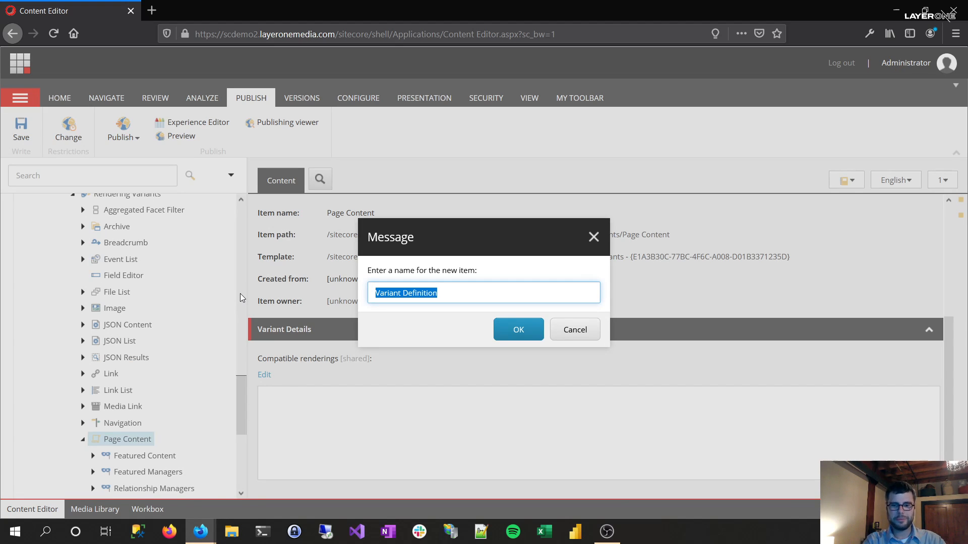
{"action": "type", "text": "Demo Vari"}
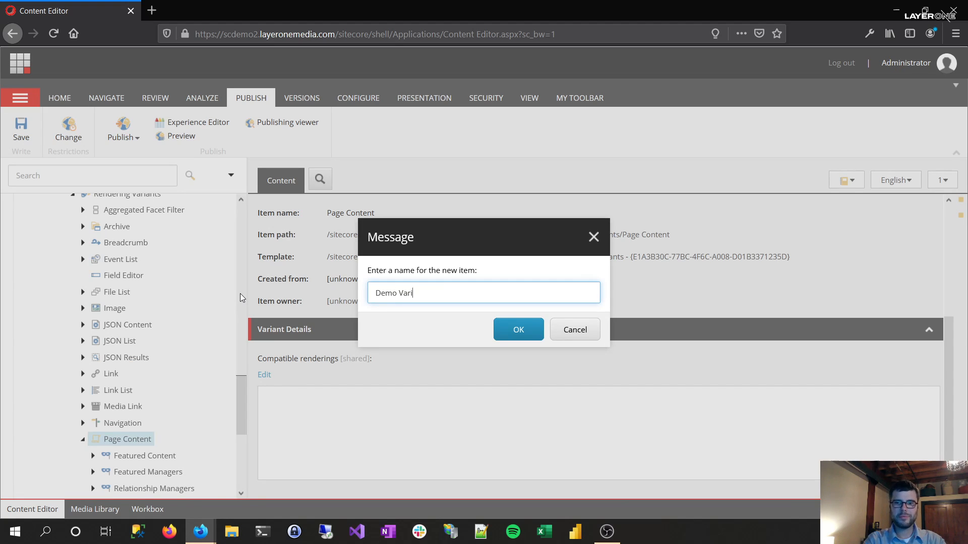
{"action": "left_click", "coordinate": [519, 329]}
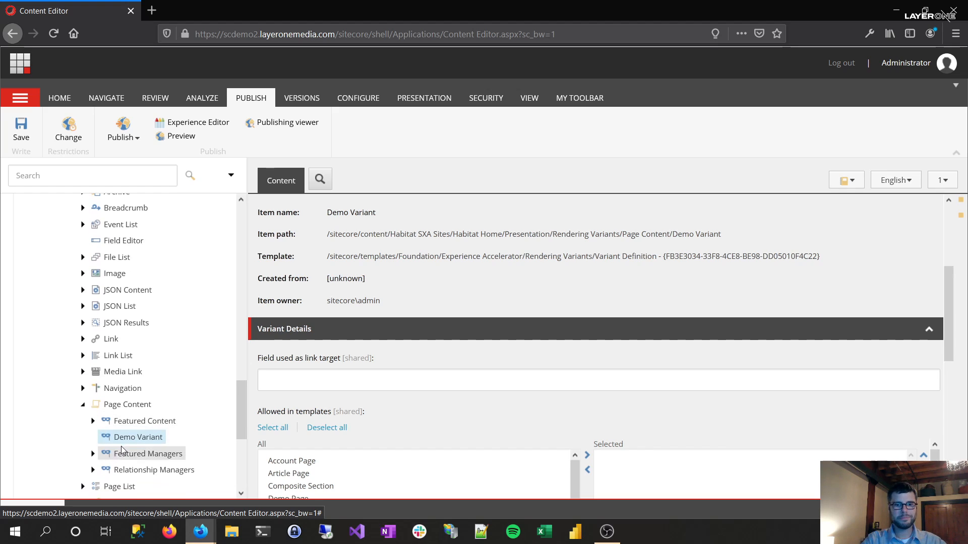
Step: Insert a variant Field item under Demo Variant named 'Demonstration Text'
{"action": "right_click", "coordinate": [138, 436]}
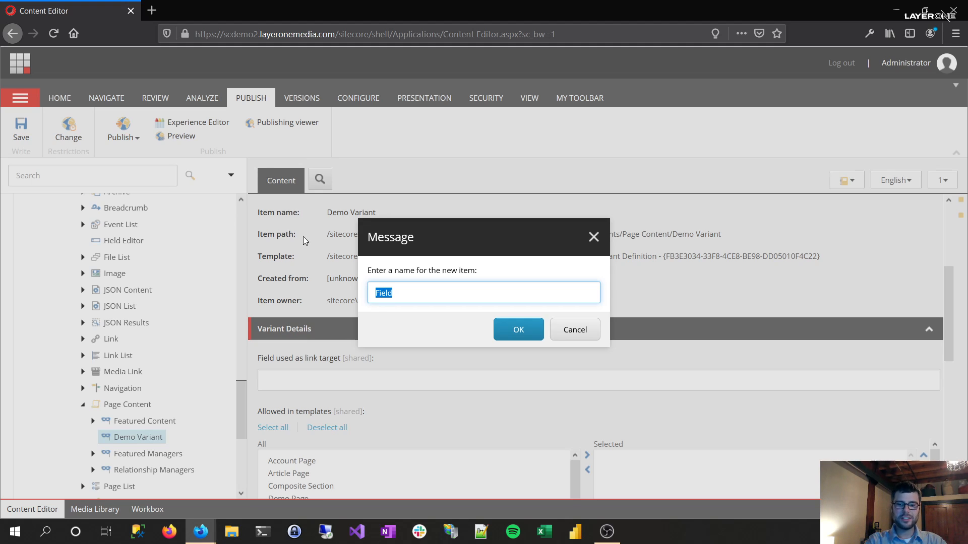
{"action": "type", "text": "Demonstration"}
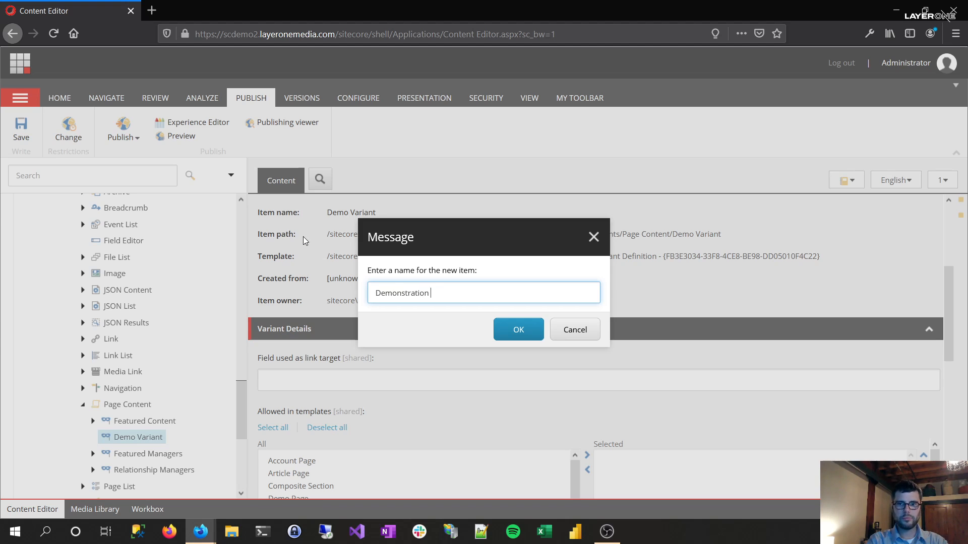
{"action": "type", "text": "Text"}
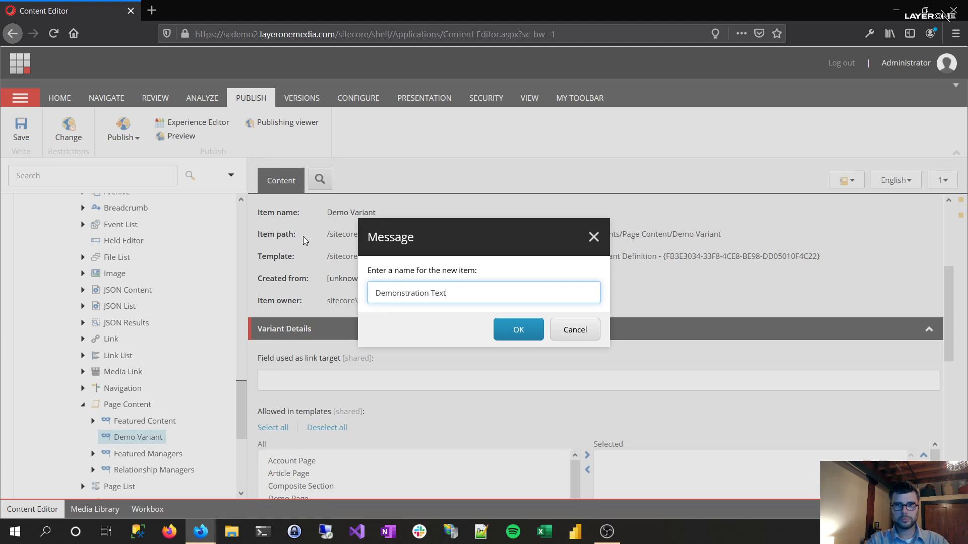
{"action": "left_click", "coordinate": [518, 329]}
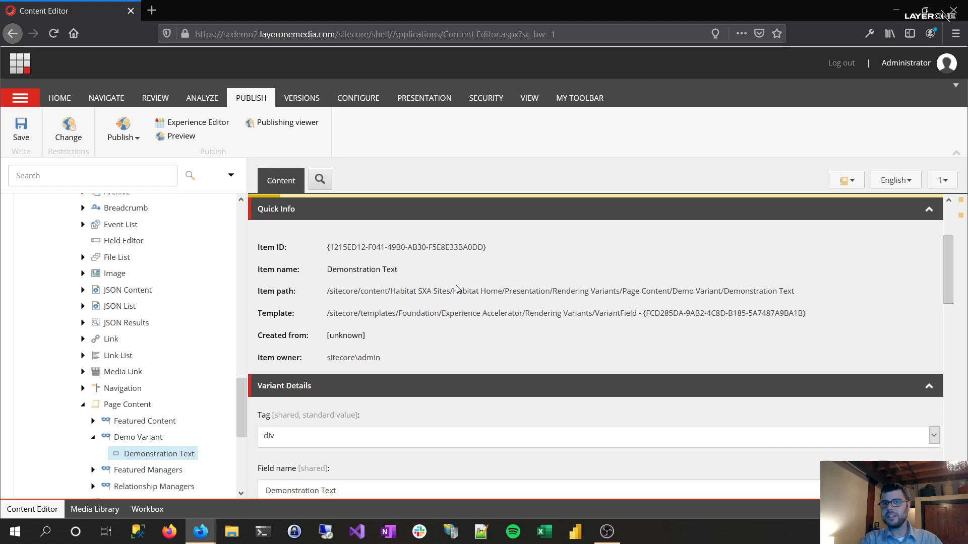
Step: Change the Demonstration Text field's HTML tag from div to h1
{"action": "scroll", "scroll_direction": "down", "scroll_amount": 3}
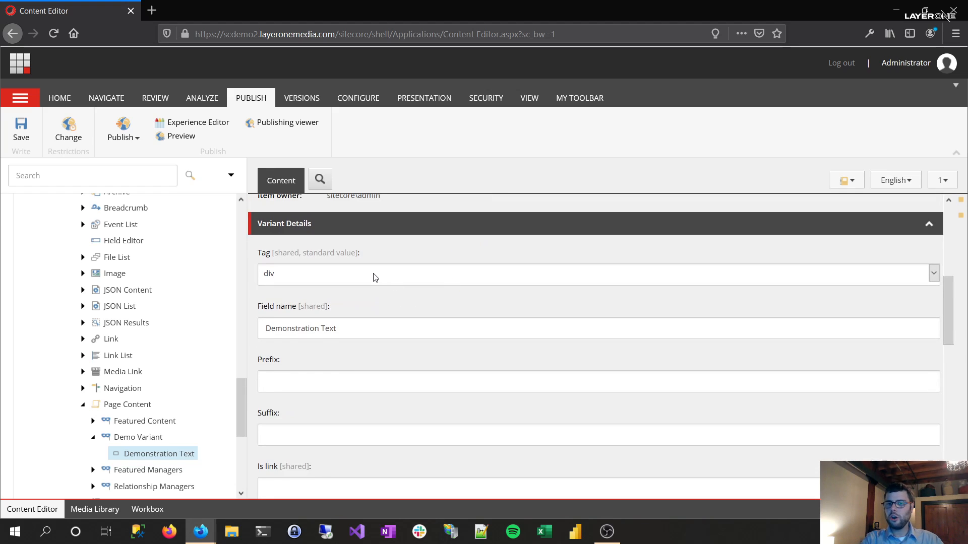
{"action": "left_click", "coordinate": [934, 273]}
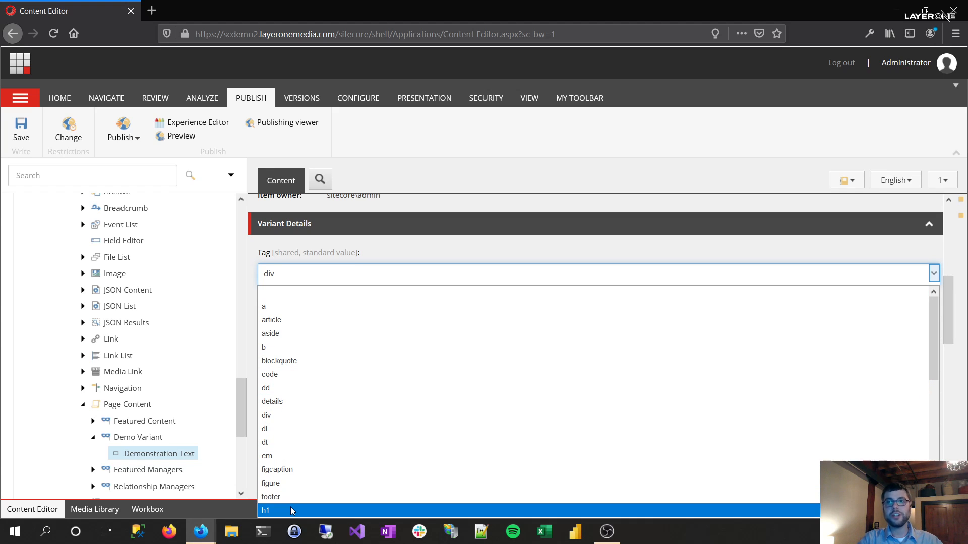
{"action": "left_click", "coordinate": [265, 510]}
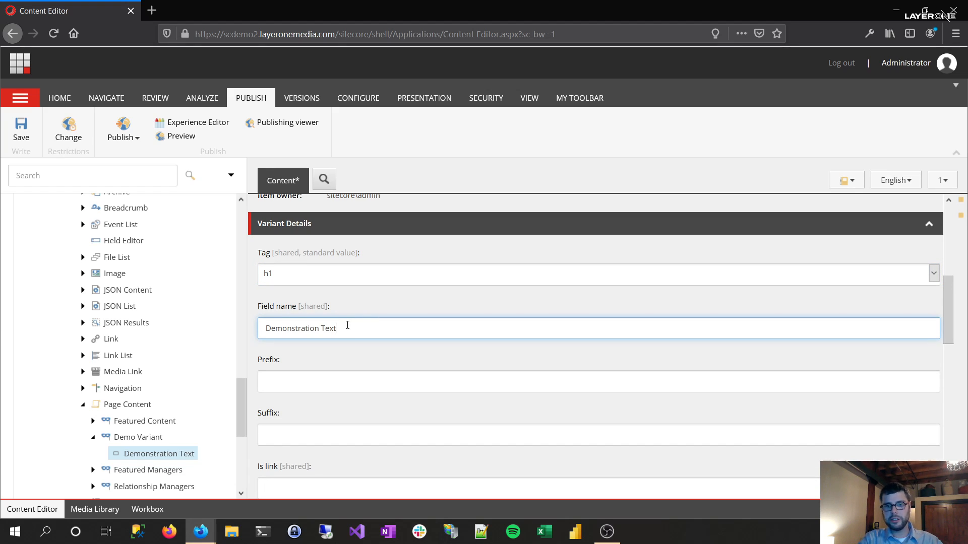
{"action": "mouse_move", "coordinate": [332, 387]}
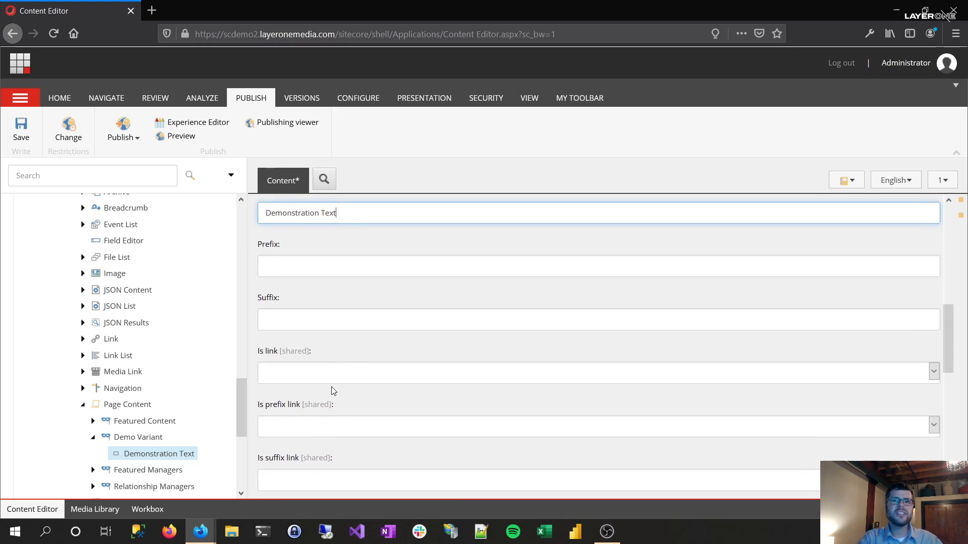
{"action": "scroll", "scroll_direction": "down", "scroll_amount": 3}
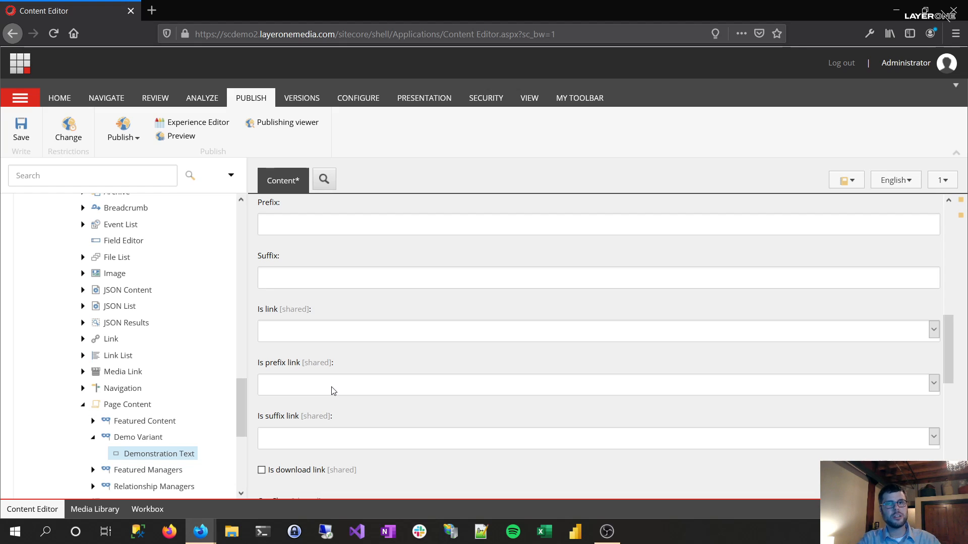
{"action": "mouse_move", "coordinate": [145, 421]}
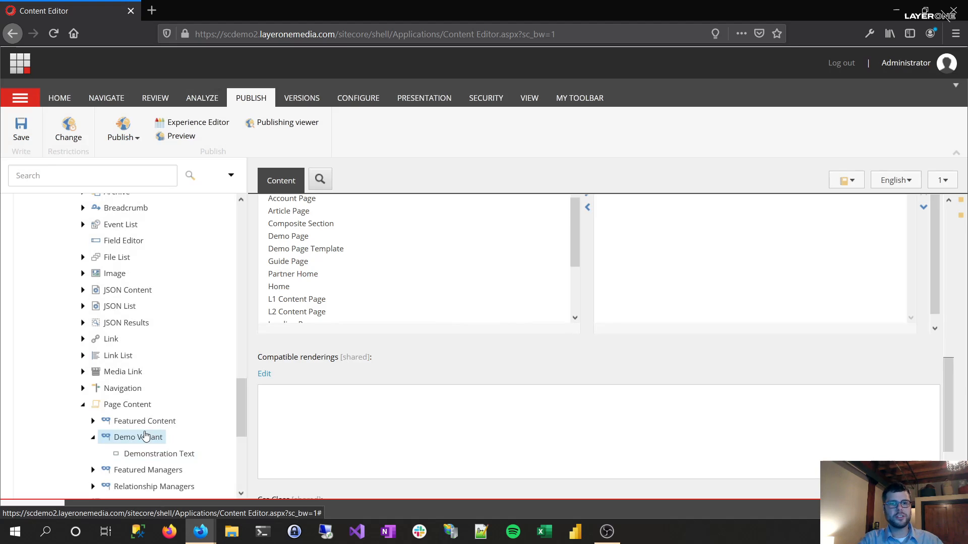
Step: Republish the Demo Variant item with subitems to web and dismiss the 15-item results
{"action": "left_click", "coordinate": [121, 131]}
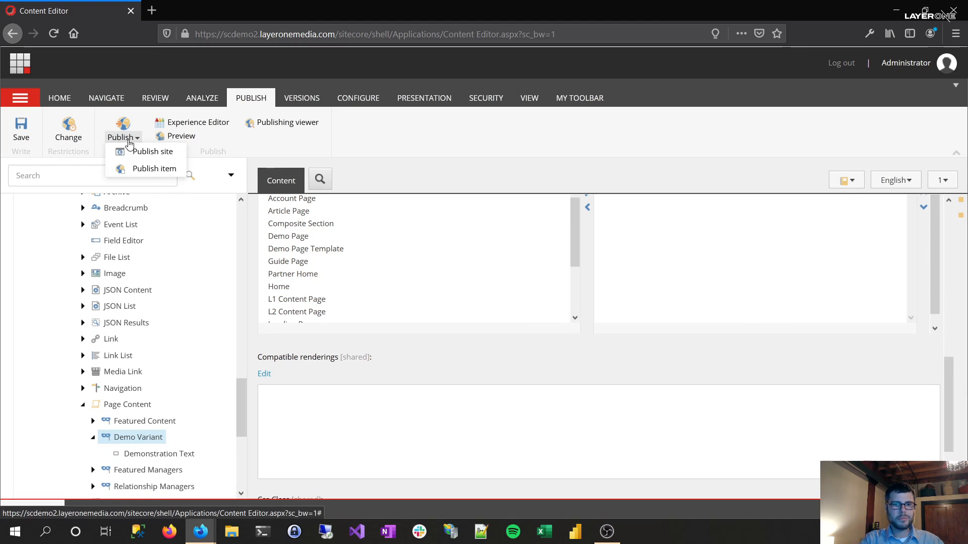
{"action": "left_click", "coordinate": [153, 168]}
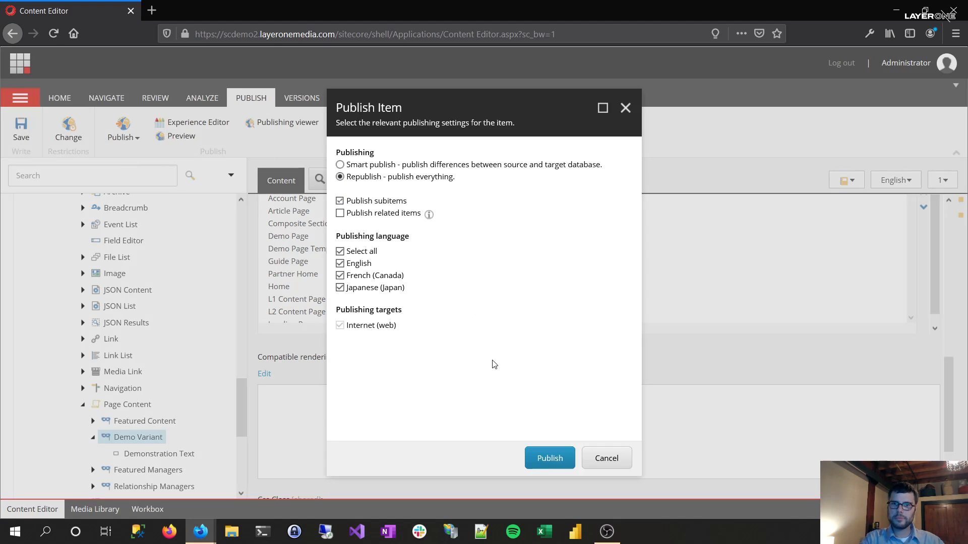
{"action": "left_click", "coordinate": [548, 458]}
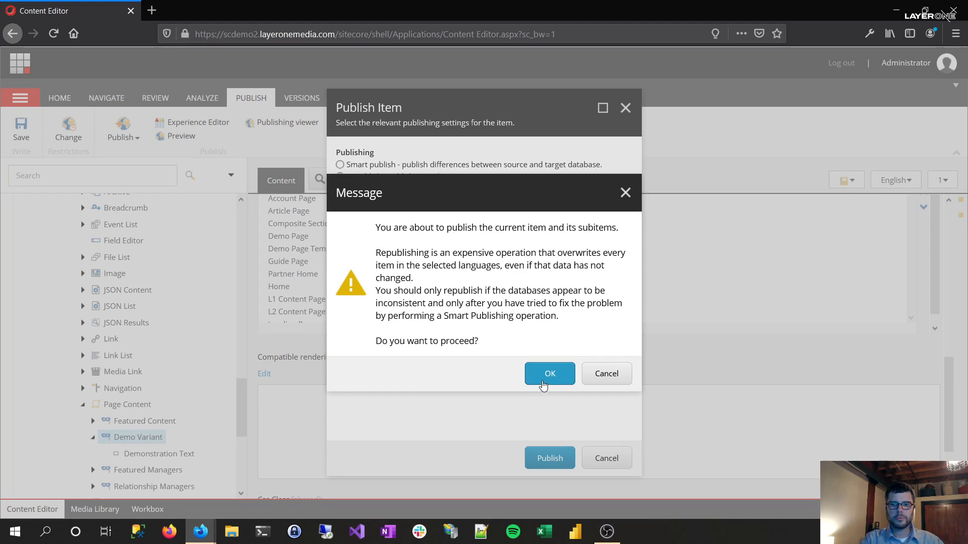
{"action": "left_click", "coordinate": [548, 373]}
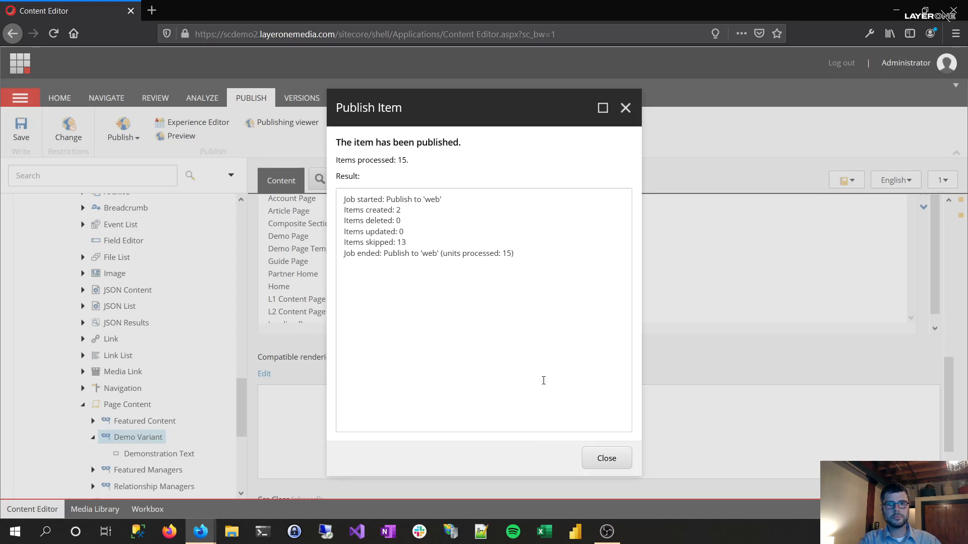
{"action": "left_click", "coordinate": [605, 458]}
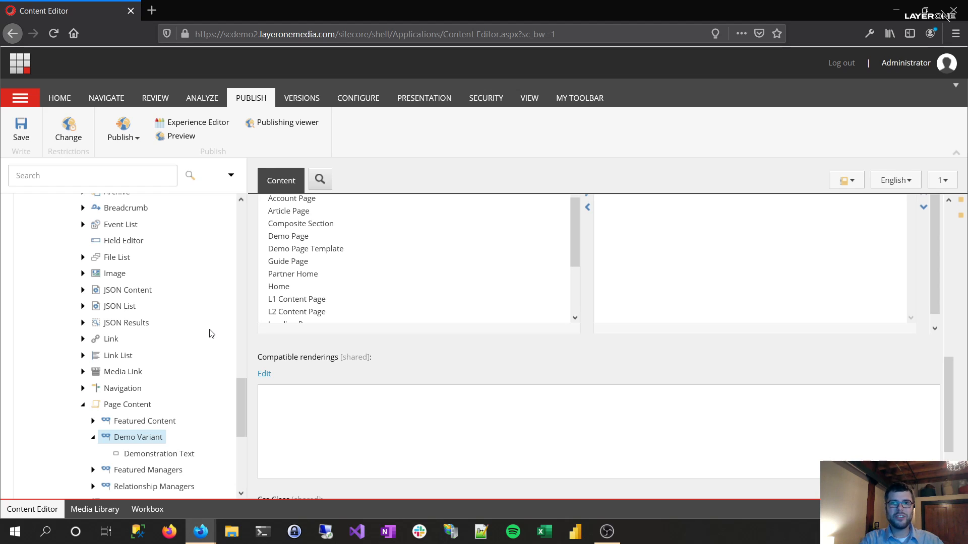
Step: Open Demo Page's layout details from the Presentation ribbon
{"action": "scroll", "scroll_direction": "down", "scroll_amount": 3}
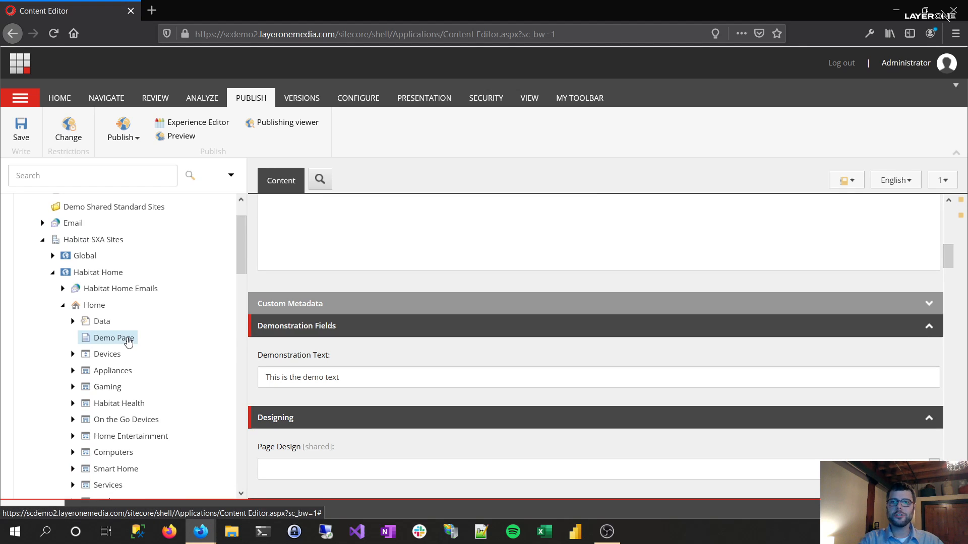
{"action": "left_click", "coordinate": [424, 98]}
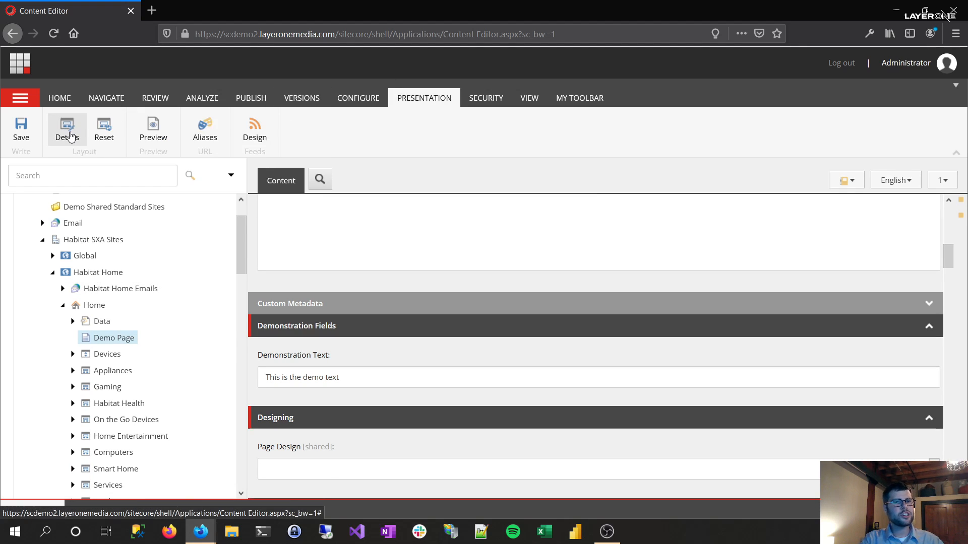
{"action": "left_click", "coordinate": [67, 128]}
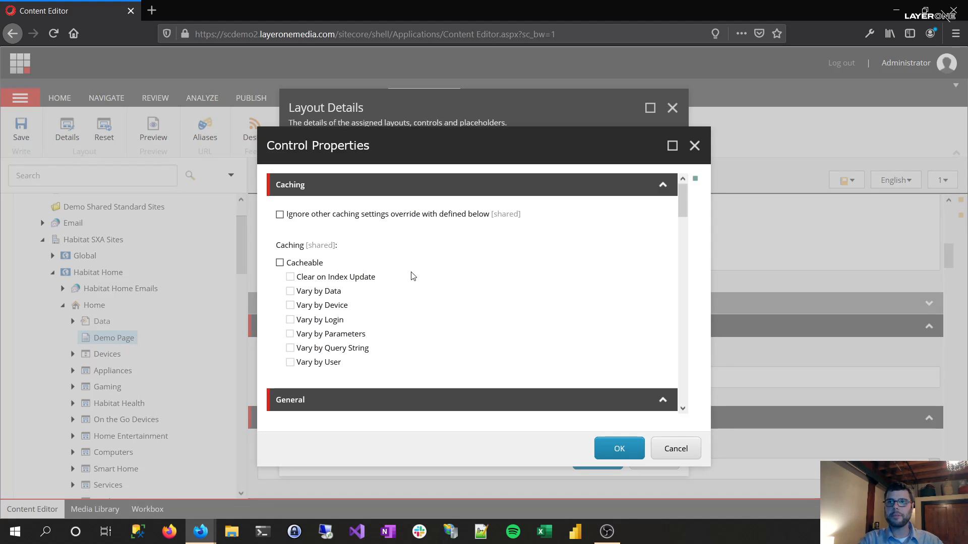
{"action": "scroll", "scroll_direction": "down", "scroll_amount": 3}
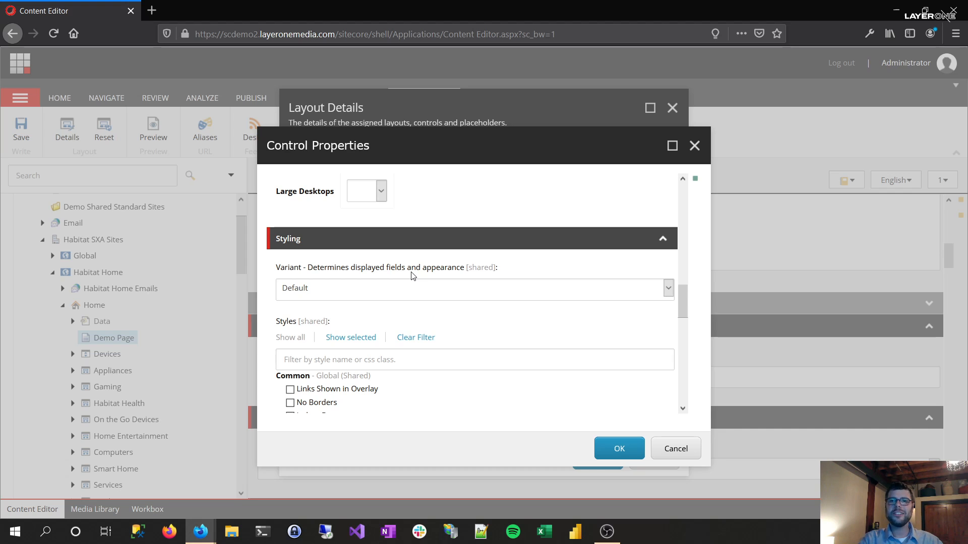
{"action": "mouse_move", "coordinate": [384, 287]}
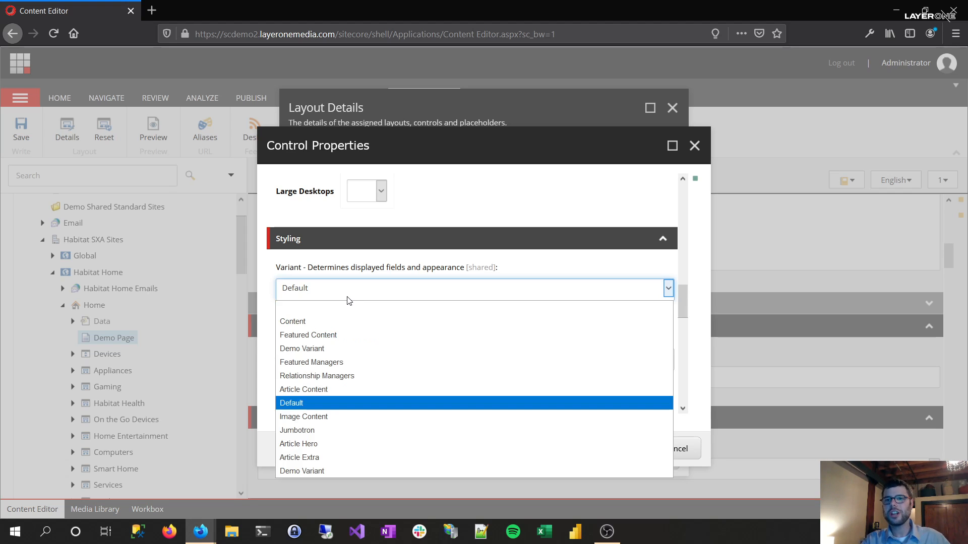
{"action": "mouse_move", "coordinate": [312, 335]}
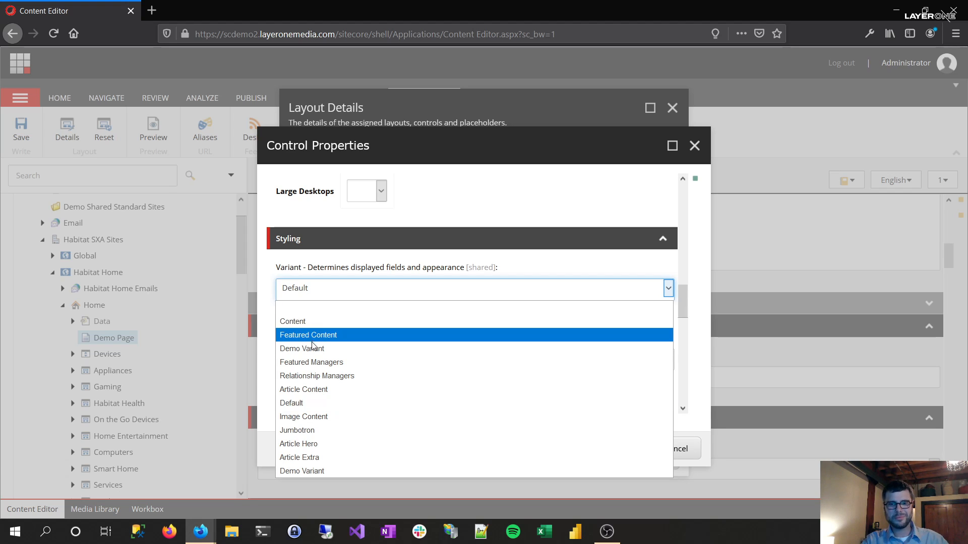
Step: Set the Page Content rendering's Variant to Demo Variant and accept the properties
{"action": "left_click", "coordinate": [301, 471]}
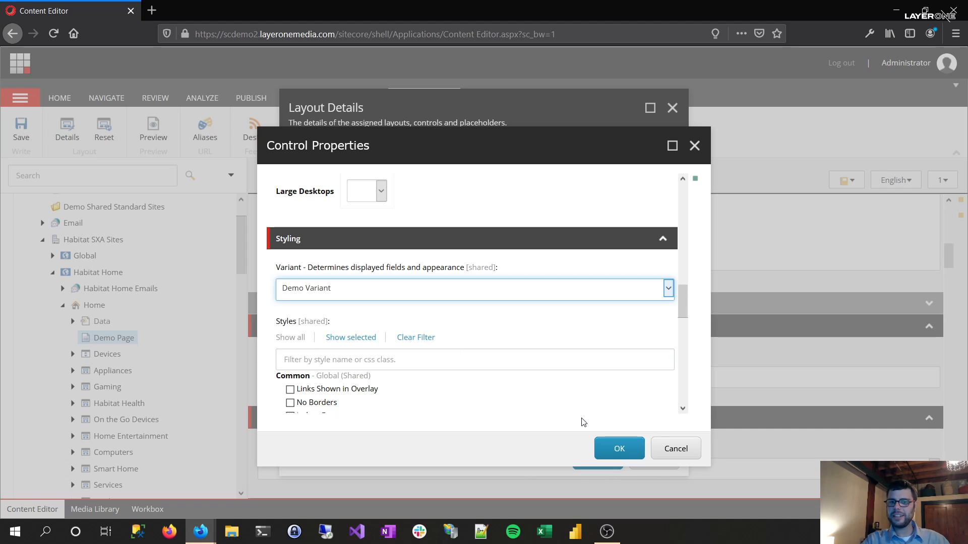
{"action": "mouse_move", "coordinate": [619, 448]}
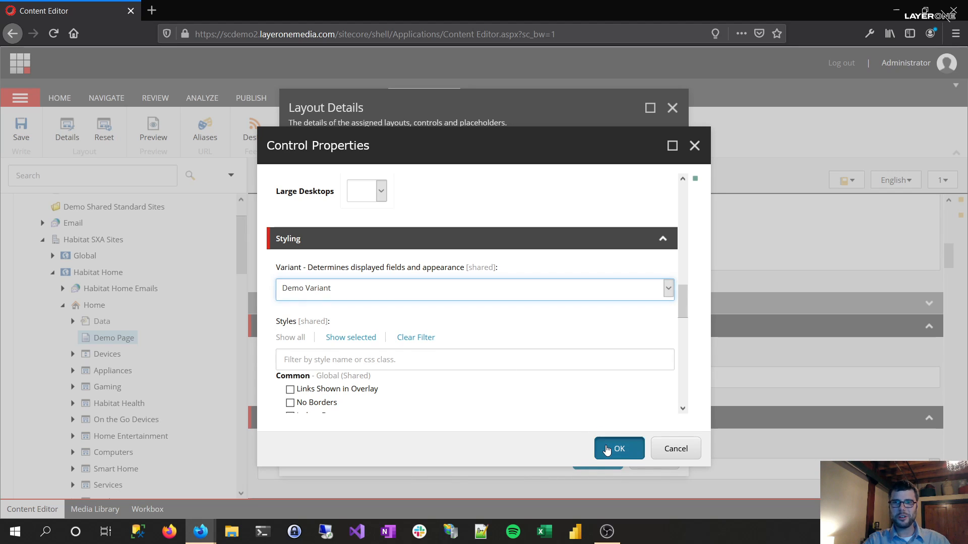
{"action": "left_click", "coordinate": [618, 448]}
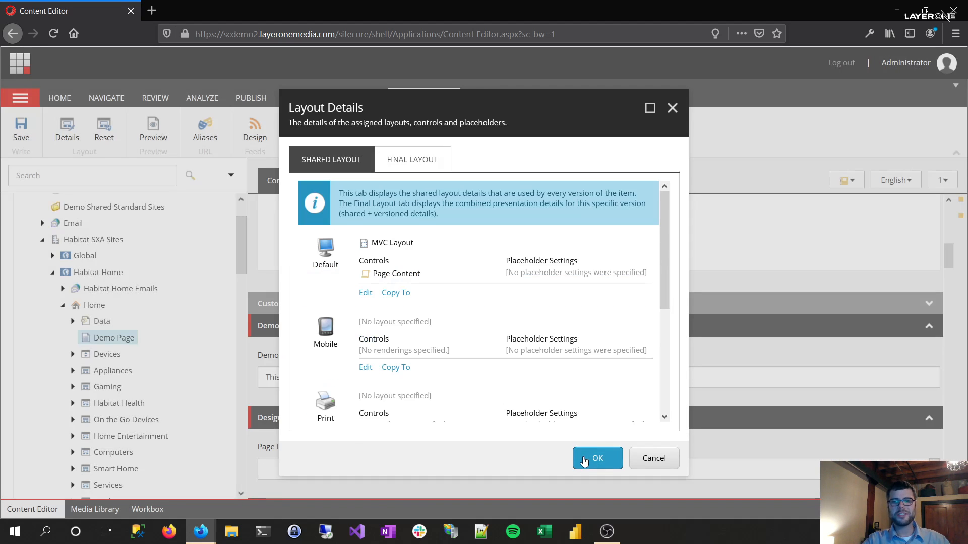
Step: Apply the Layout Details change and start republishing Demo Page with its subitems
{"action": "left_click", "coordinate": [596, 458]}
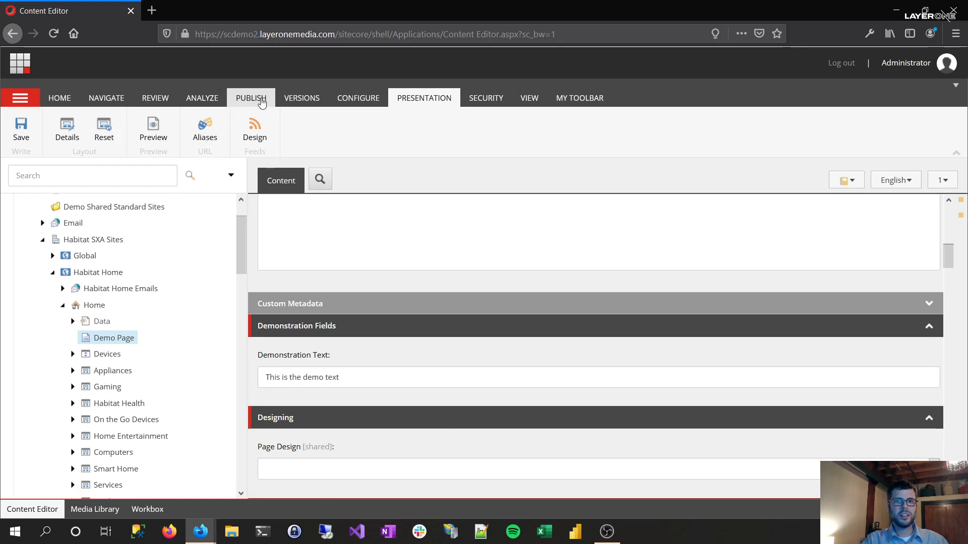
{"action": "left_click", "coordinate": [251, 98]}
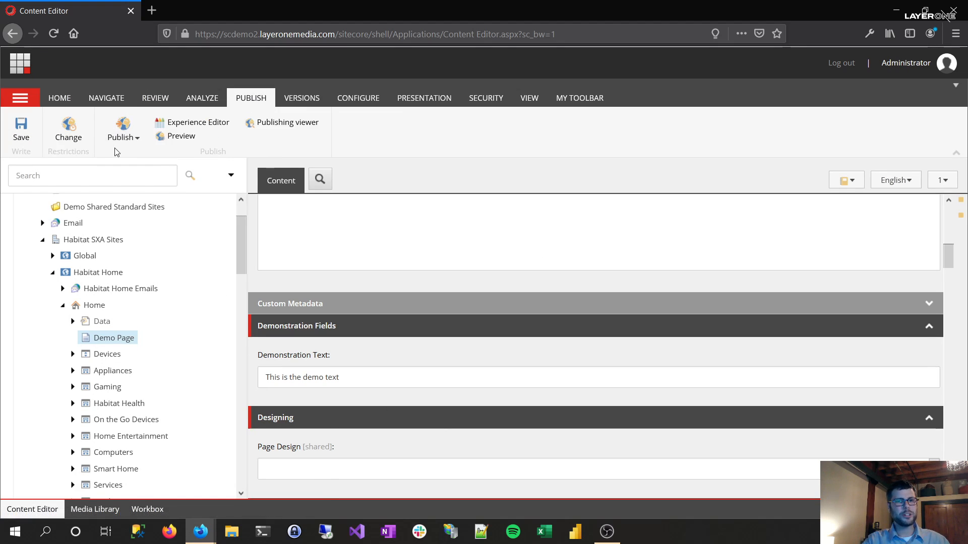
{"action": "left_click", "coordinate": [120, 127]}
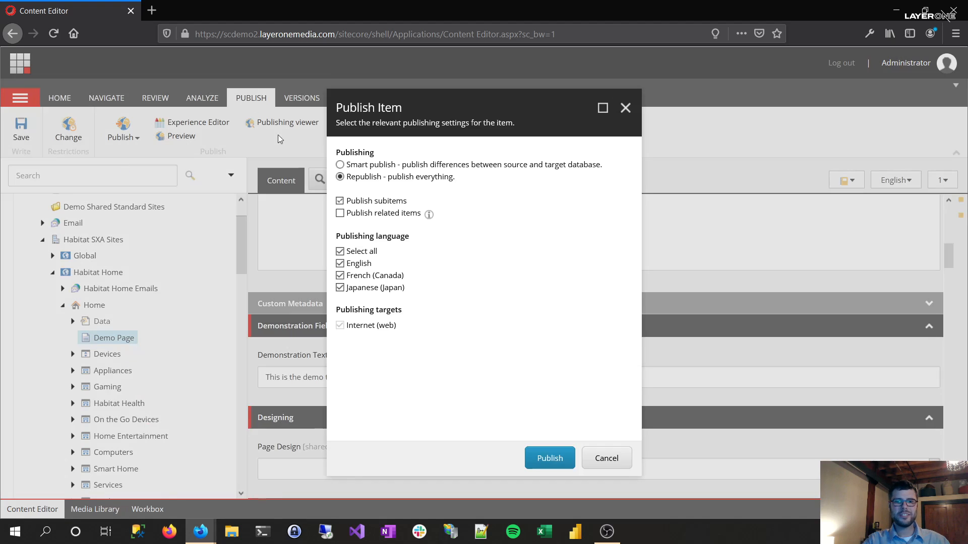
{"action": "mouse_move", "coordinate": [549, 458]}
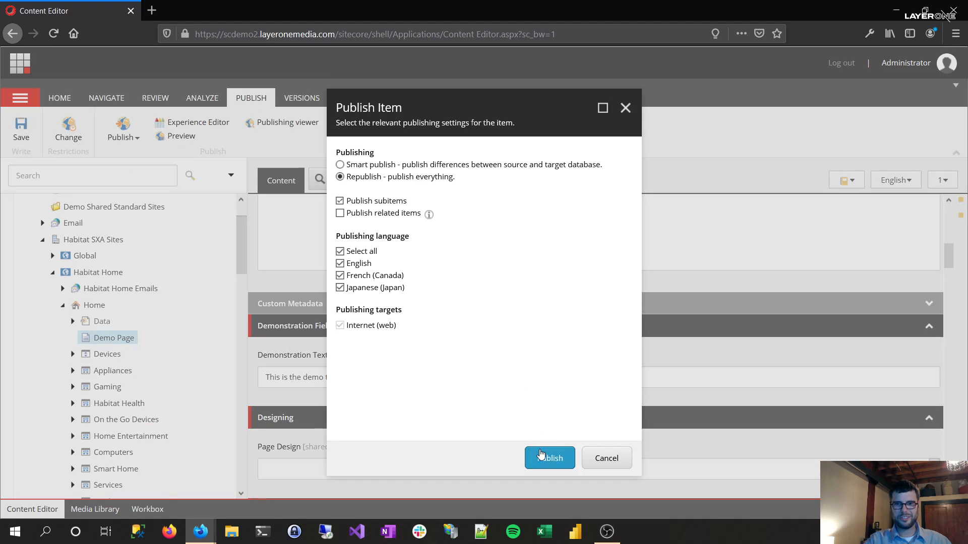
{"action": "left_click", "coordinate": [548, 458]}
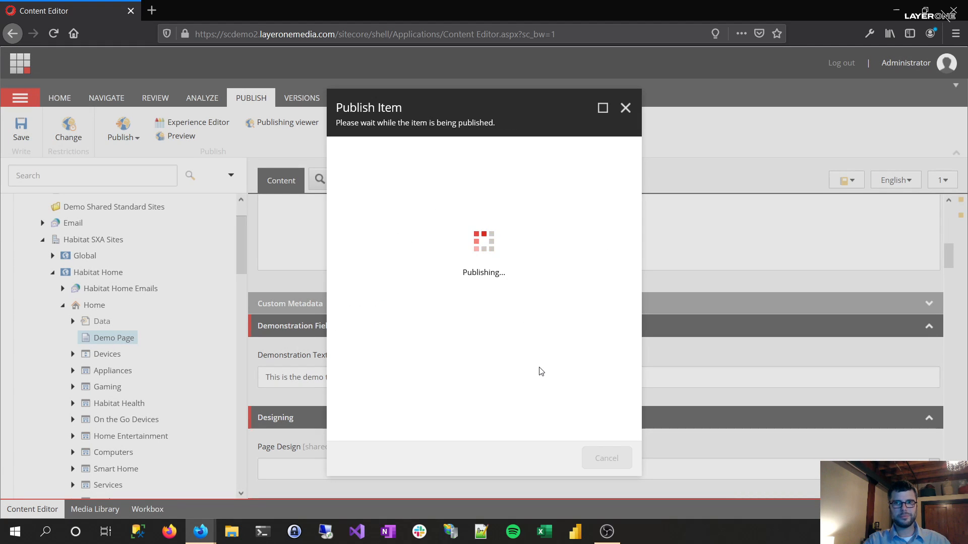